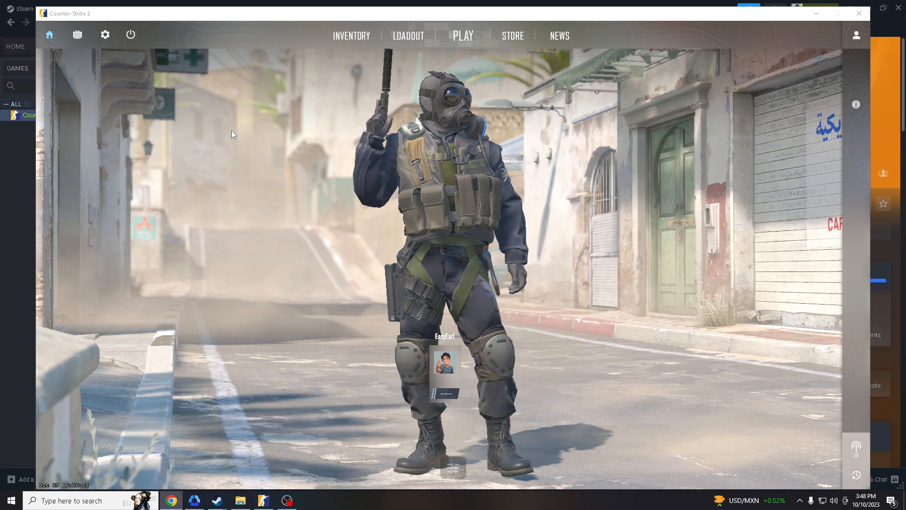
mouse_move(123, 56)
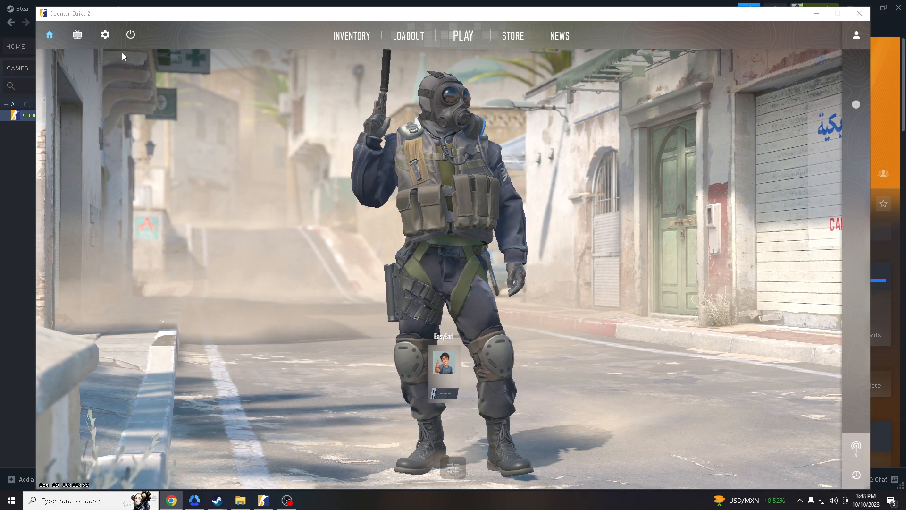
Set Enable Developer Console (~) to Yes in the Game settings.
left_click(105, 34)
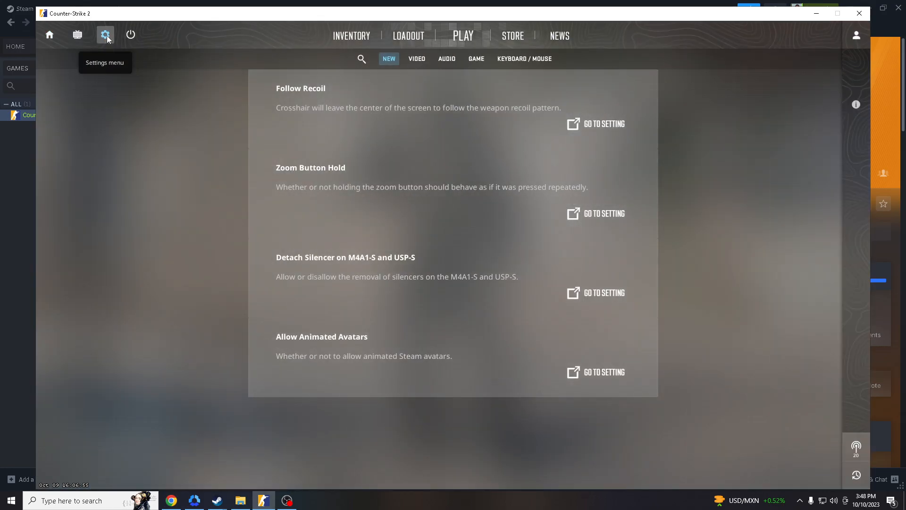
left_click(475, 58)
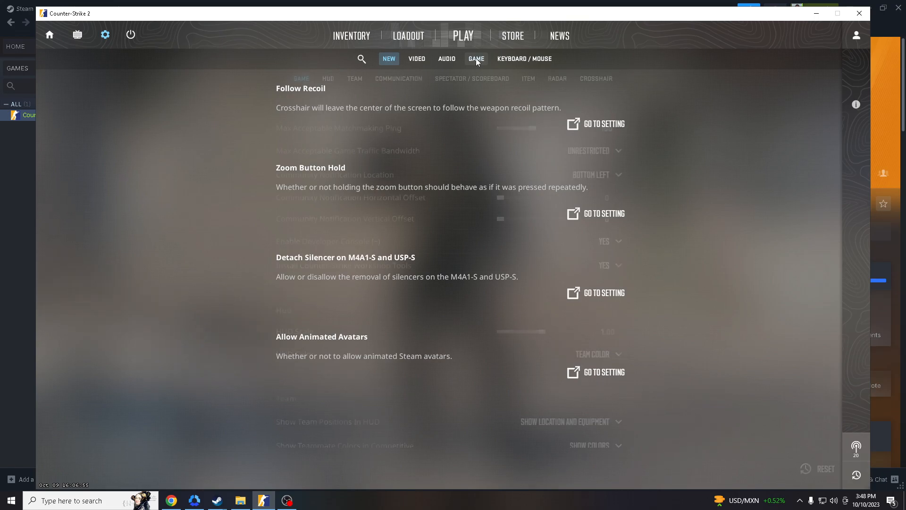
left_click(476, 58)
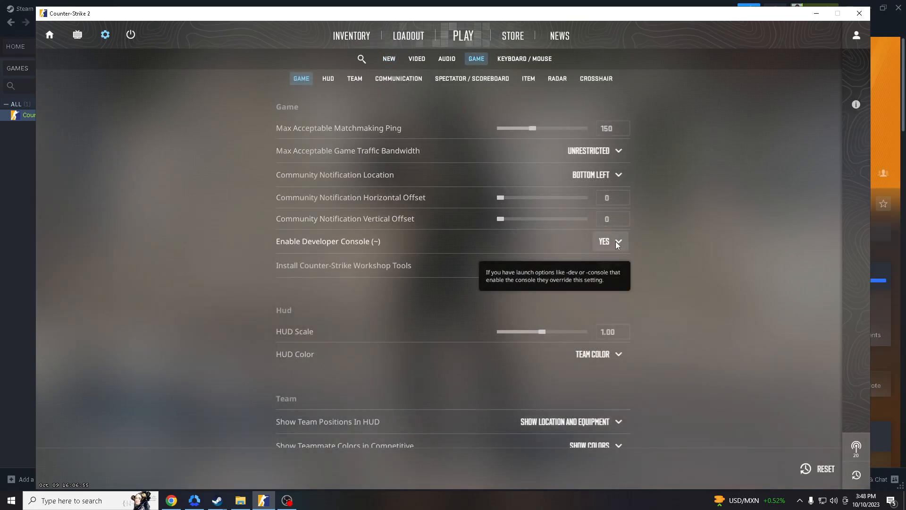
mouse_move(292, 247)
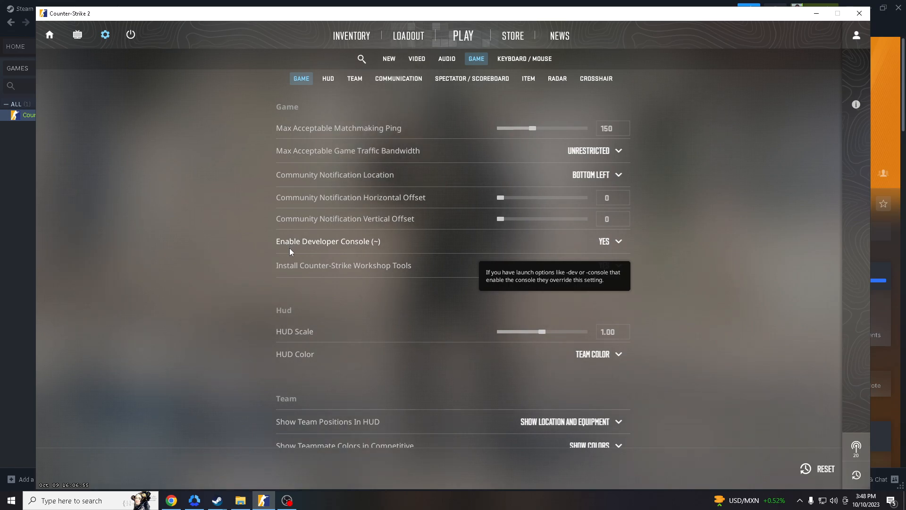
Start a practice match from the Play menu.
left_click(463, 35)
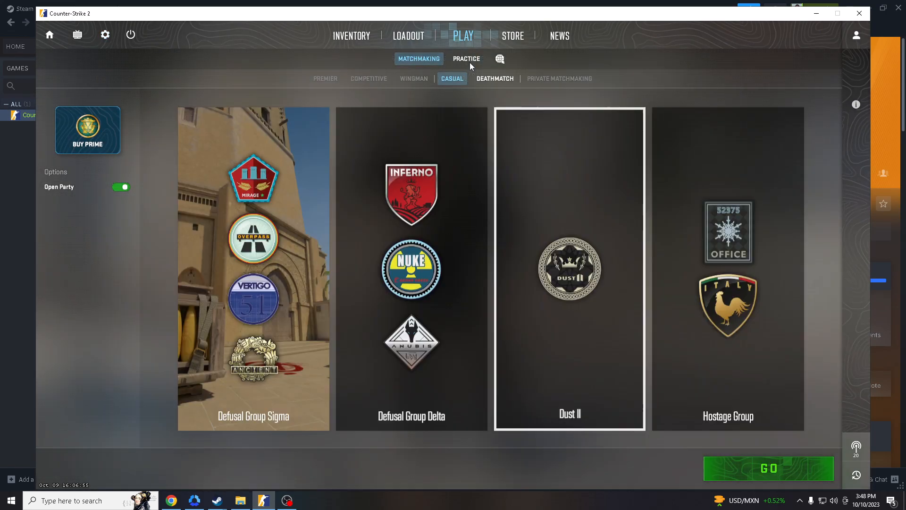
left_click(769, 468)
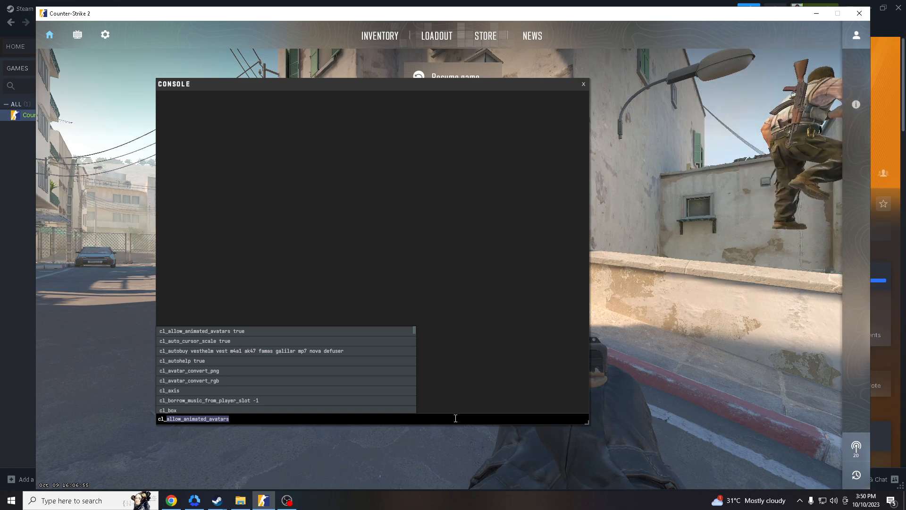
Submit the cl_bobamt_vert 0 and cl_bob_lower_amt bob commands in the console.
type("cl_bobamt")
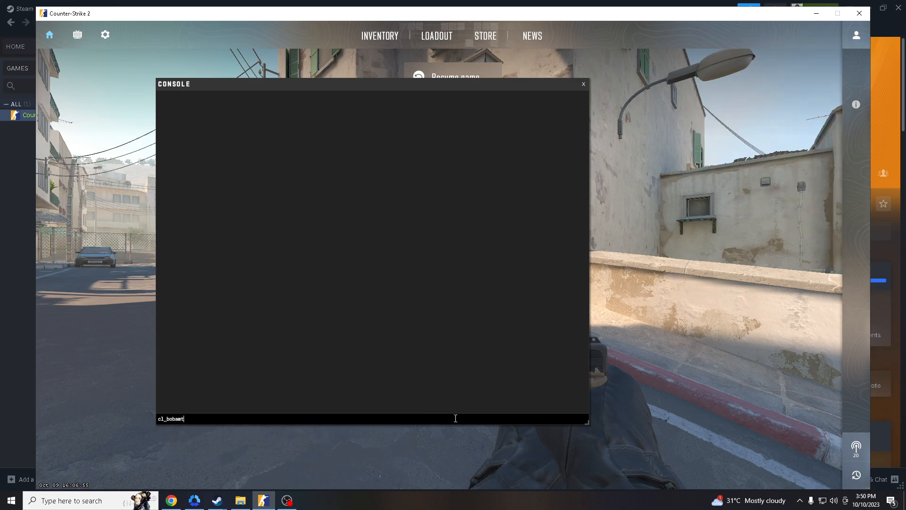
type("_vert")
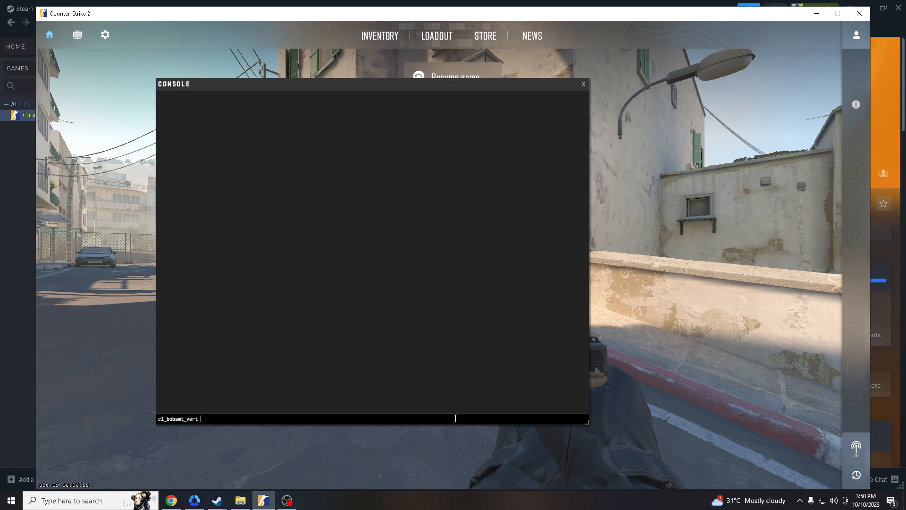
type("0;cl_")
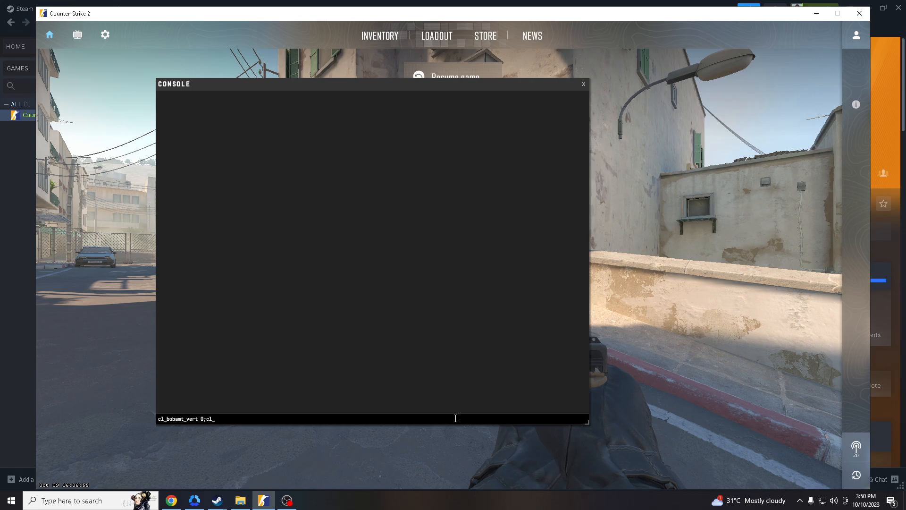
type("bob_lowe")
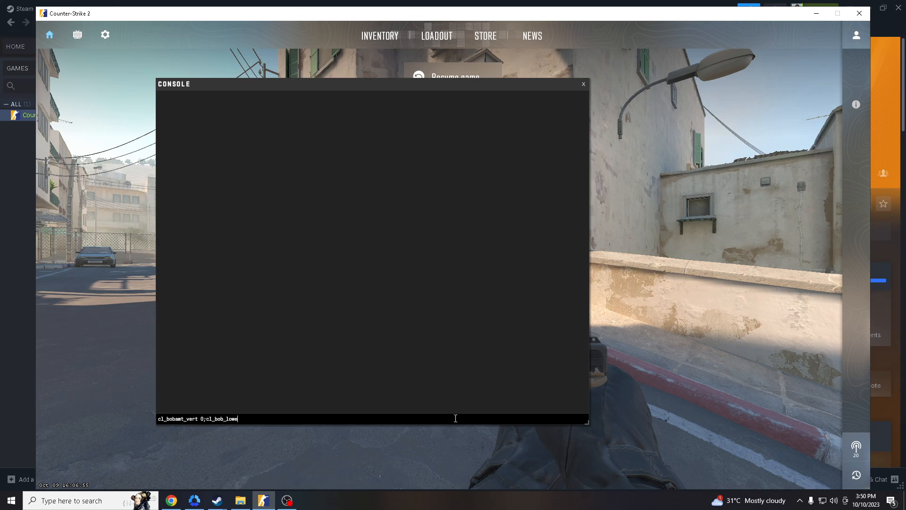
type("r_amt")
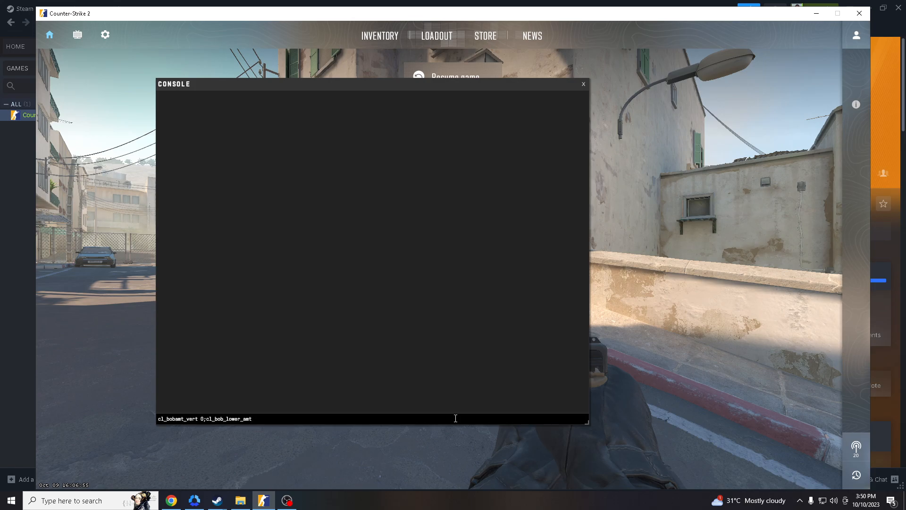
key("Return")
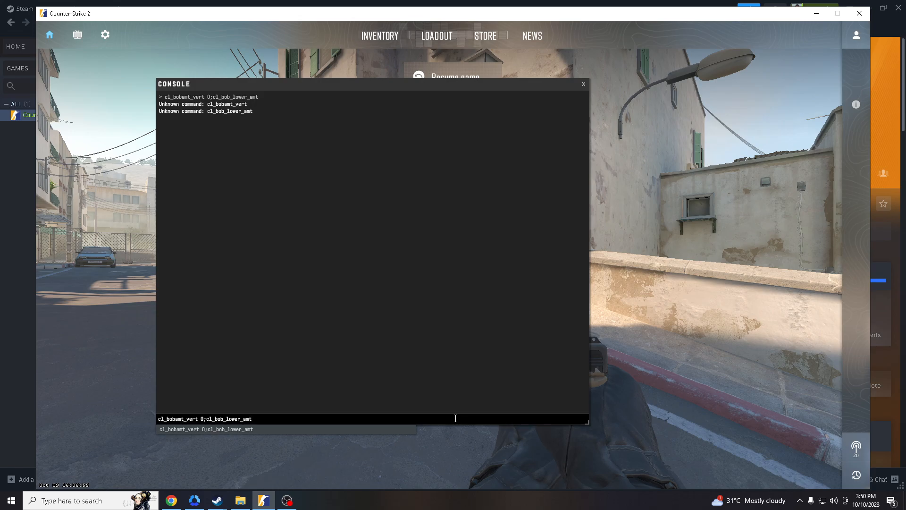
Type the remaining cl_bobamt_lat 0 command, then close the console.
type("0")
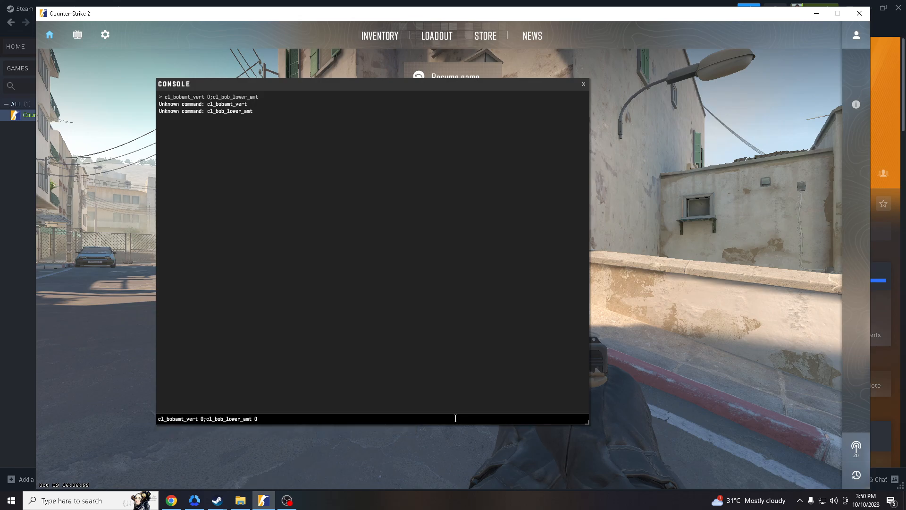
type(";cl_bobam")
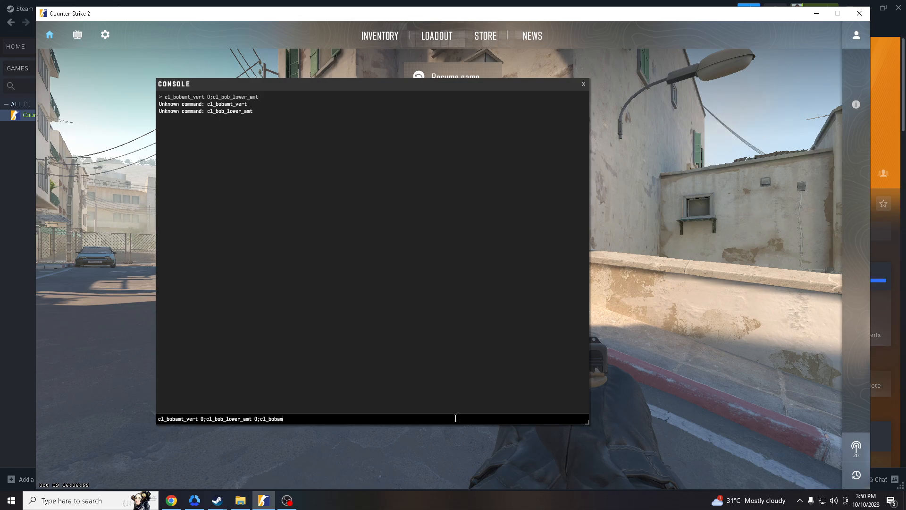
type("t_lat 0")
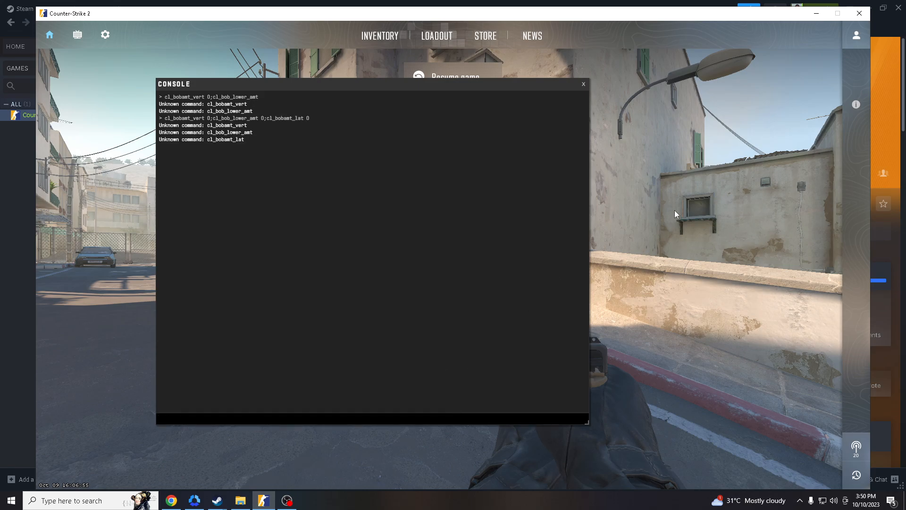
left_click(582, 84)
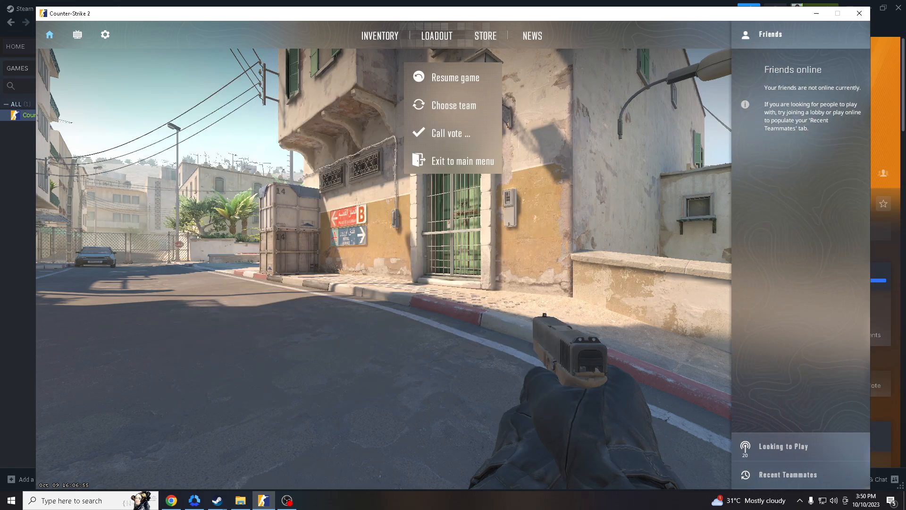